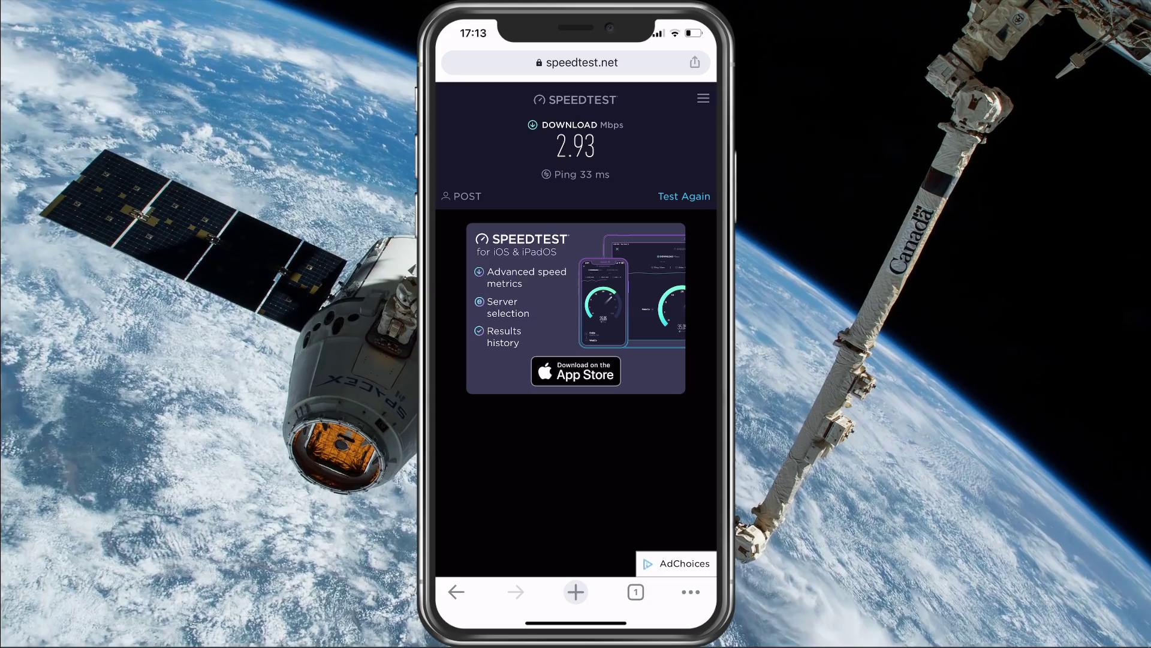
Leave the speedtest.net results (2.93 Mbps, 33 ms ping) for the home screen
left_click(683, 196)
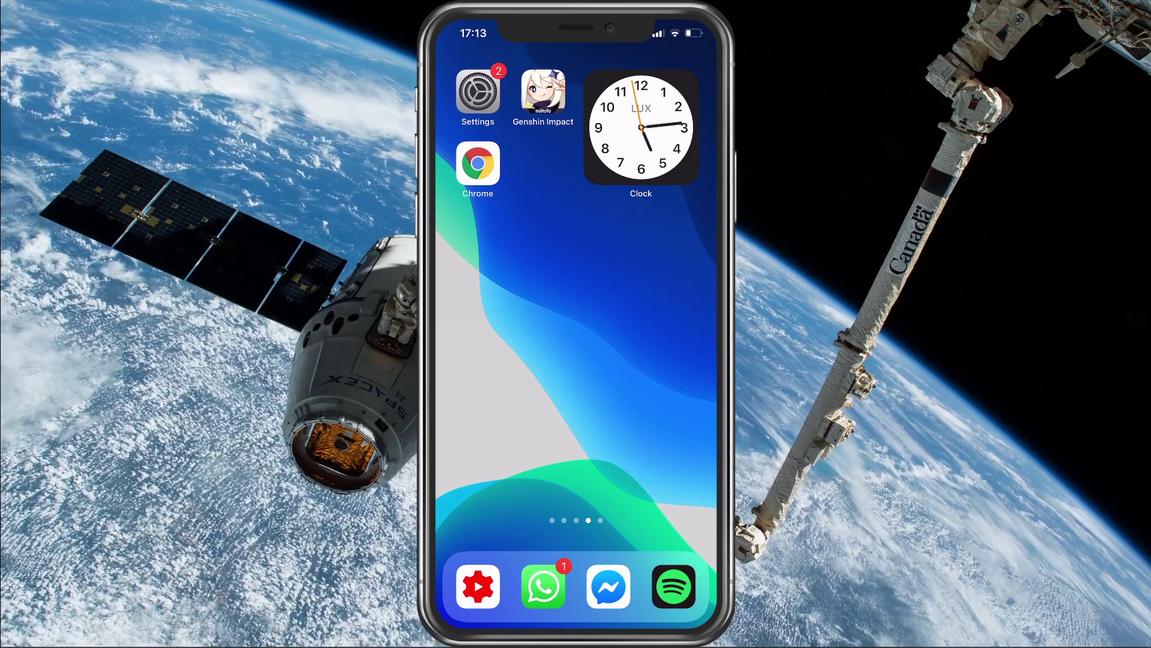
Open Genshin Impact's page in Settings to view Background App Refresh
left_click(477, 91)
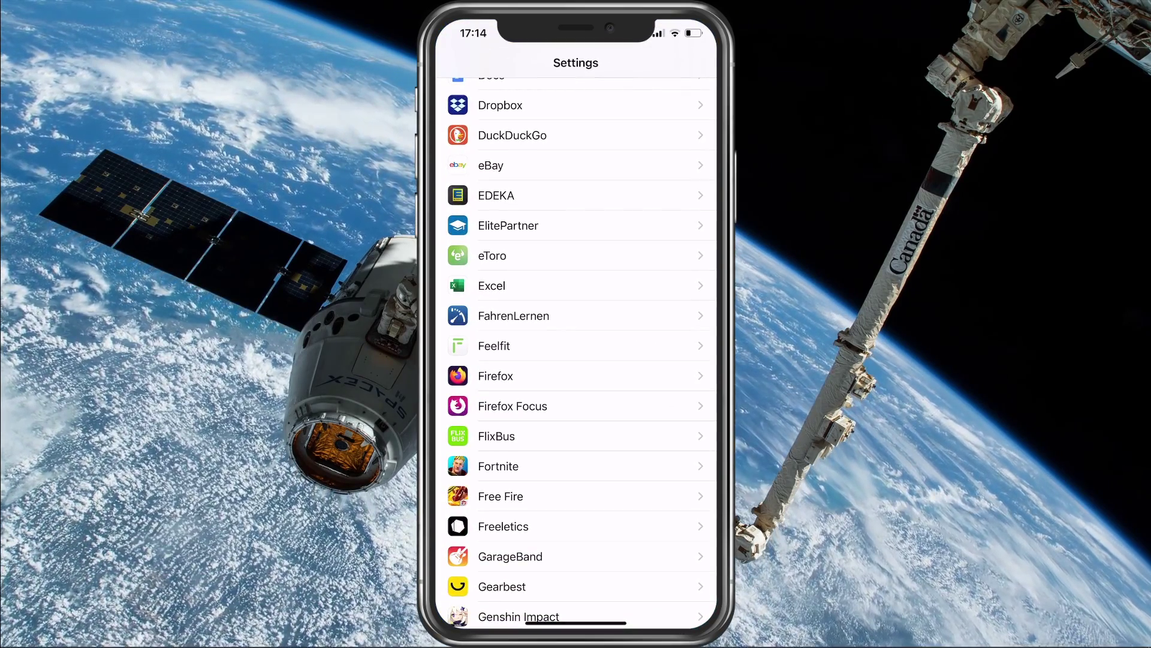
scroll("down", 3)
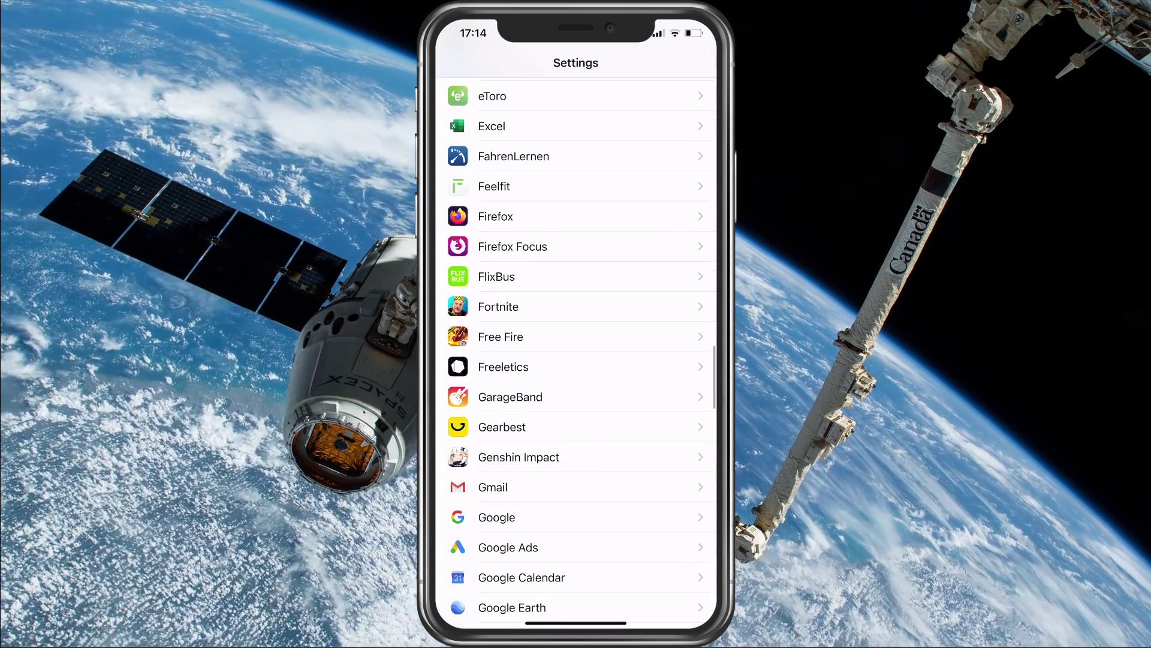
left_click(517, 457)
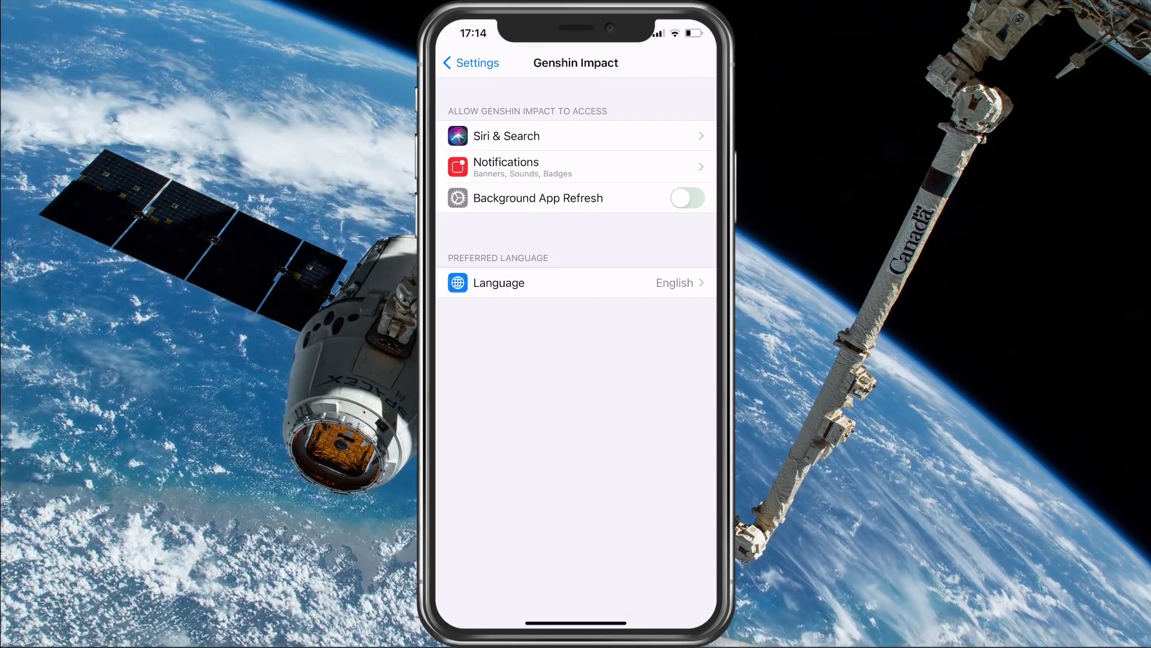
Return from Genshin Impact's page to the main Settings list near General
left_click(470, 62)
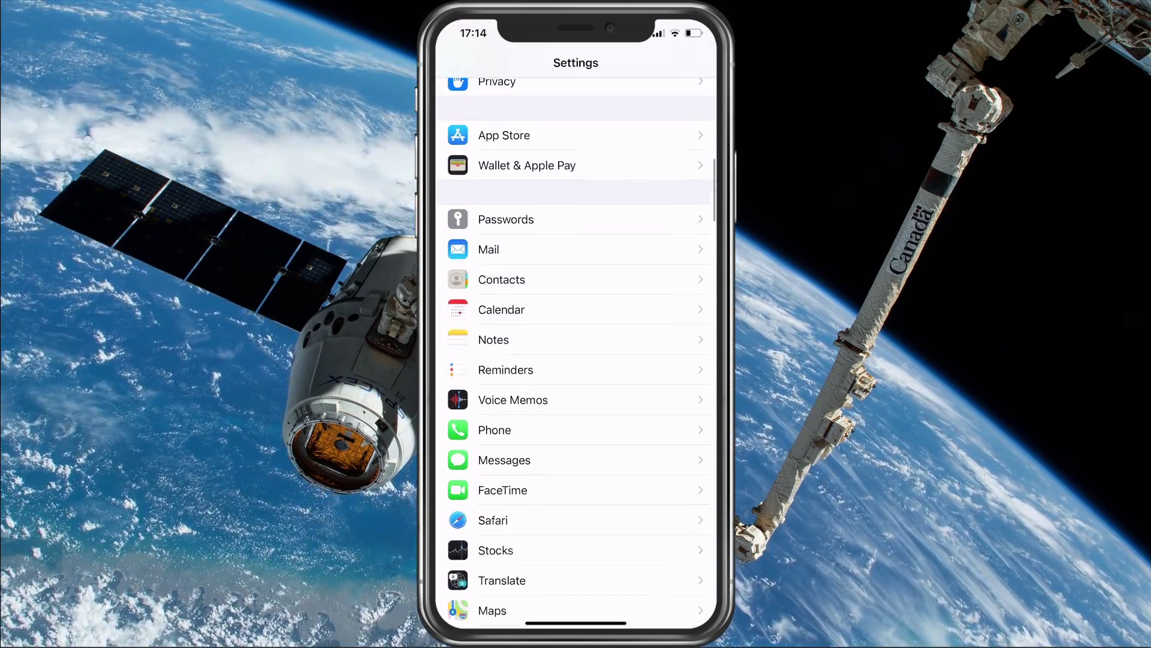
scroll("down", 3)
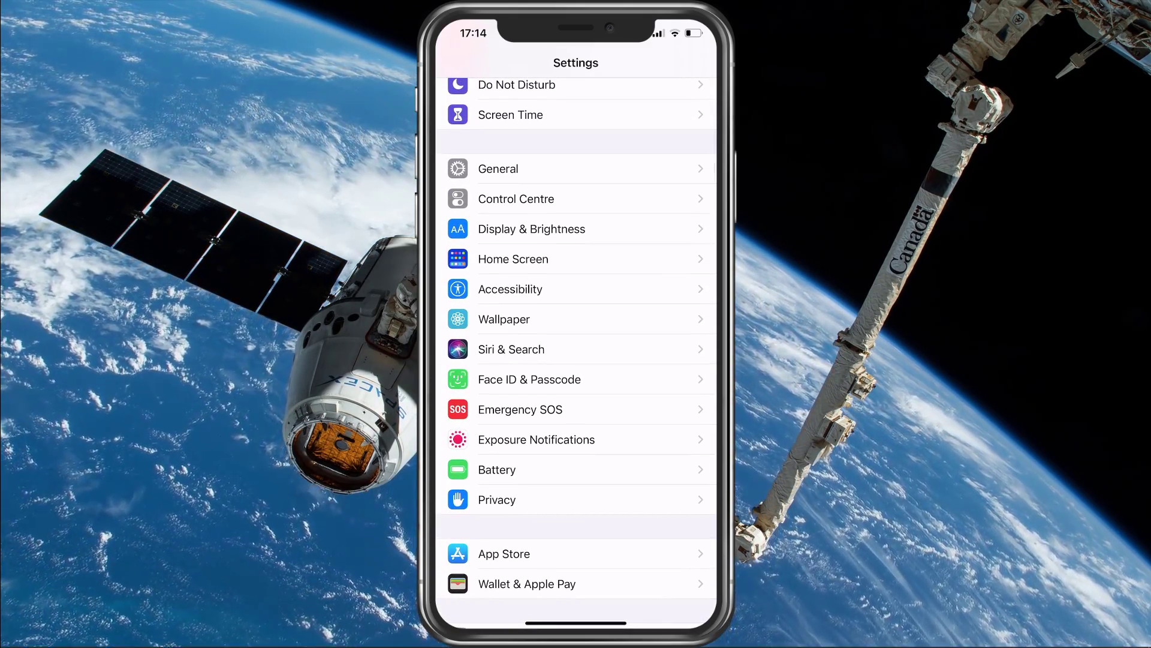
Open General, then the Reset page listing Reset Network Settings
left_click(498, 168)
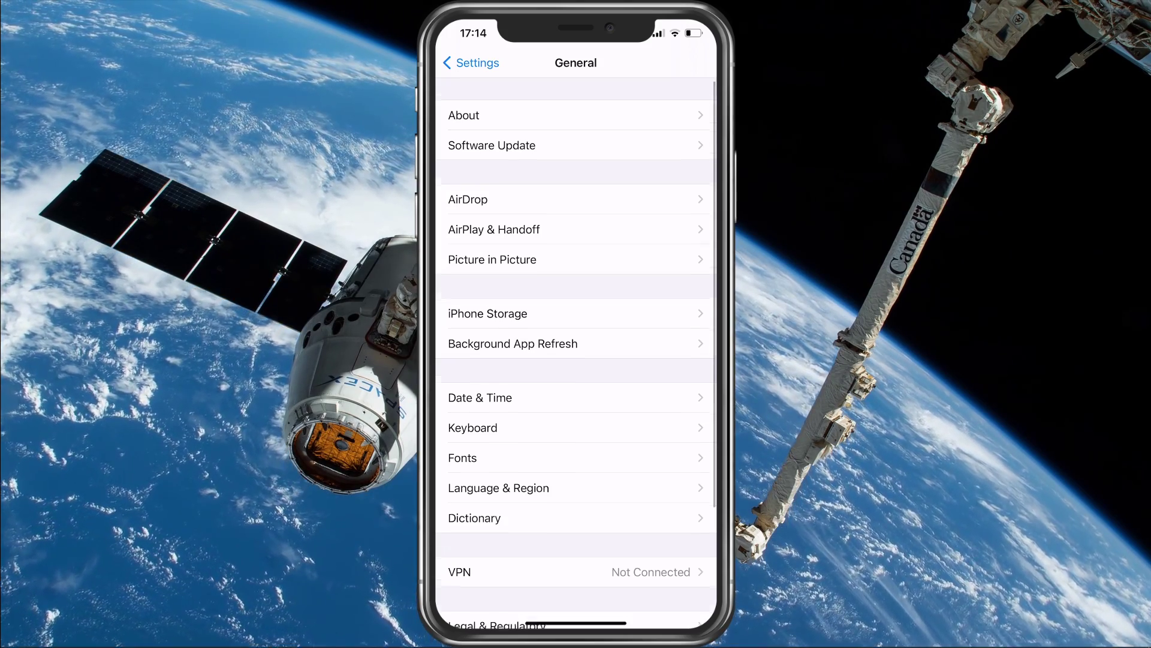
scroll("down", 3)
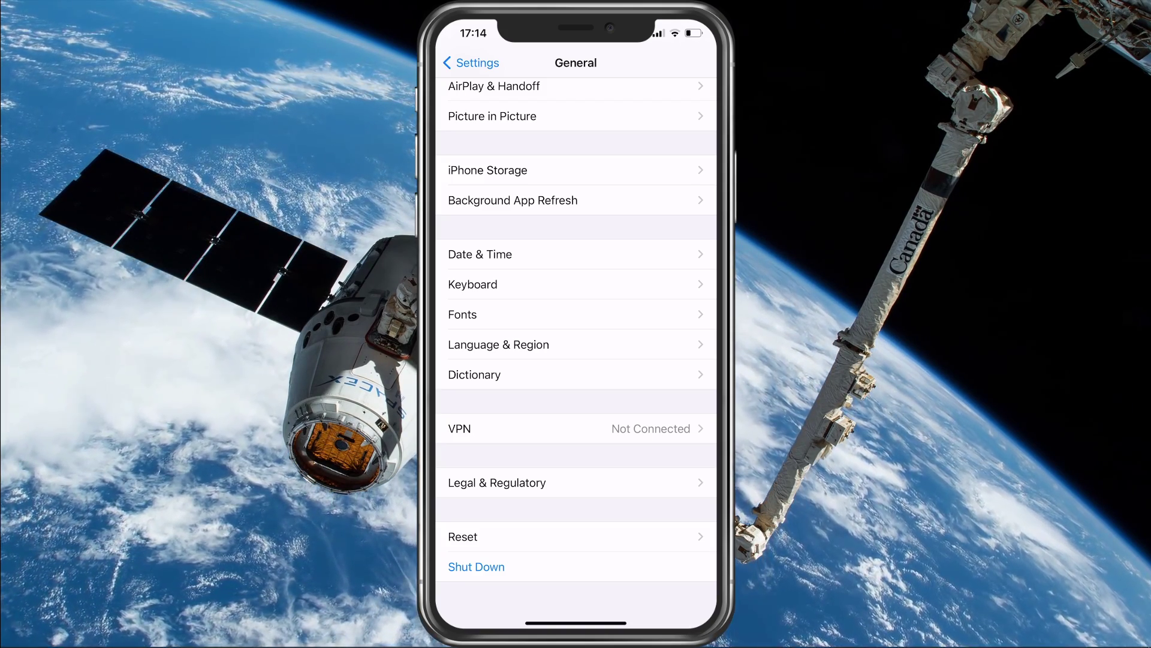
left_click(463, 536)
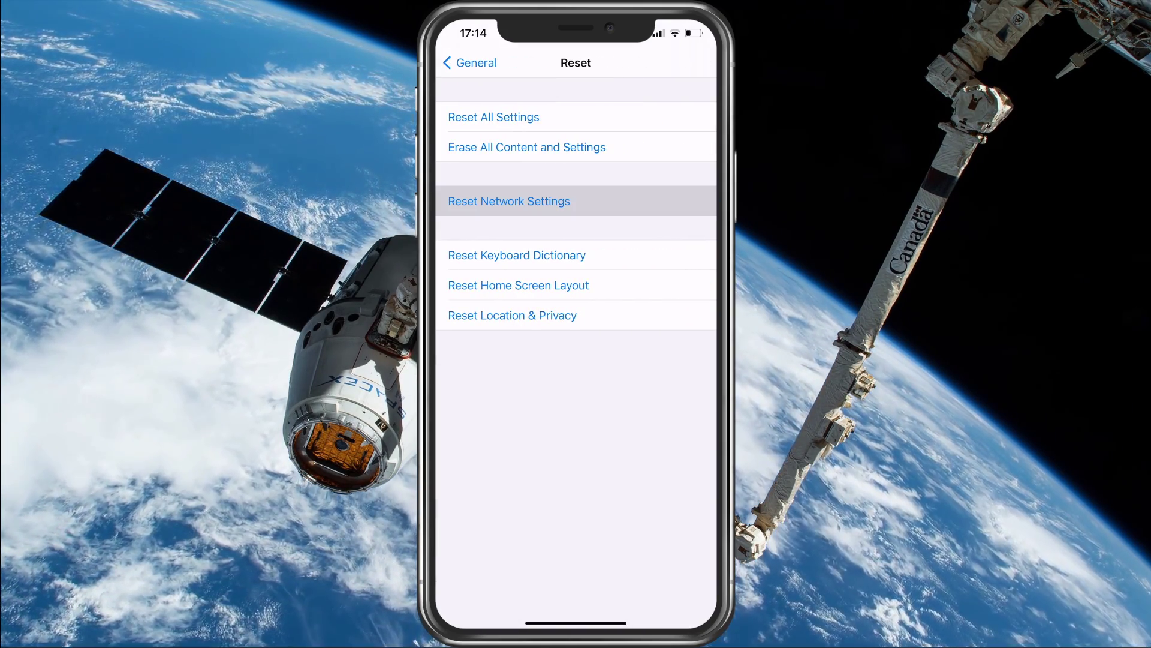